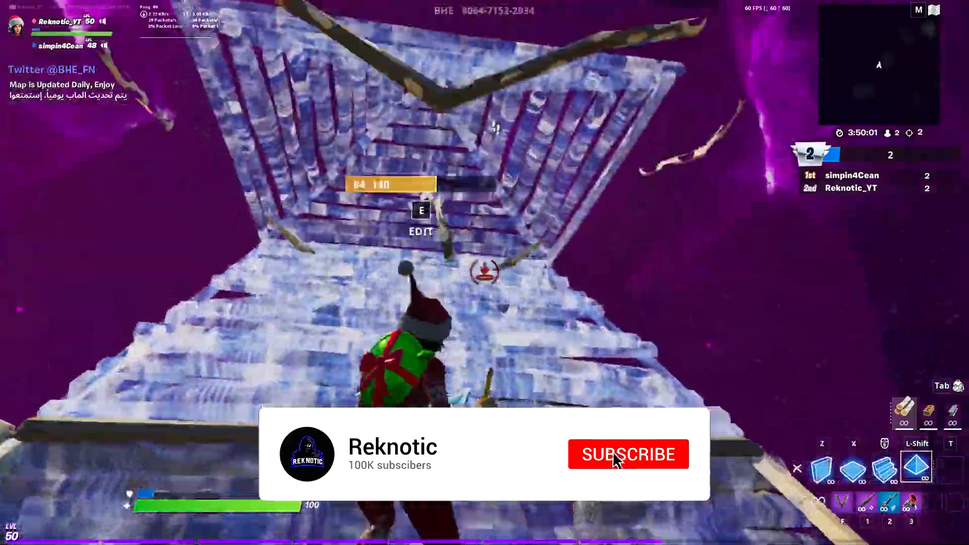
- Move the optimization pack .rar to the desktop, enter its extracted folder and launch 2-MSI Utility V3.exe
{"action": "left_click", "coordinate": [622, 455]}
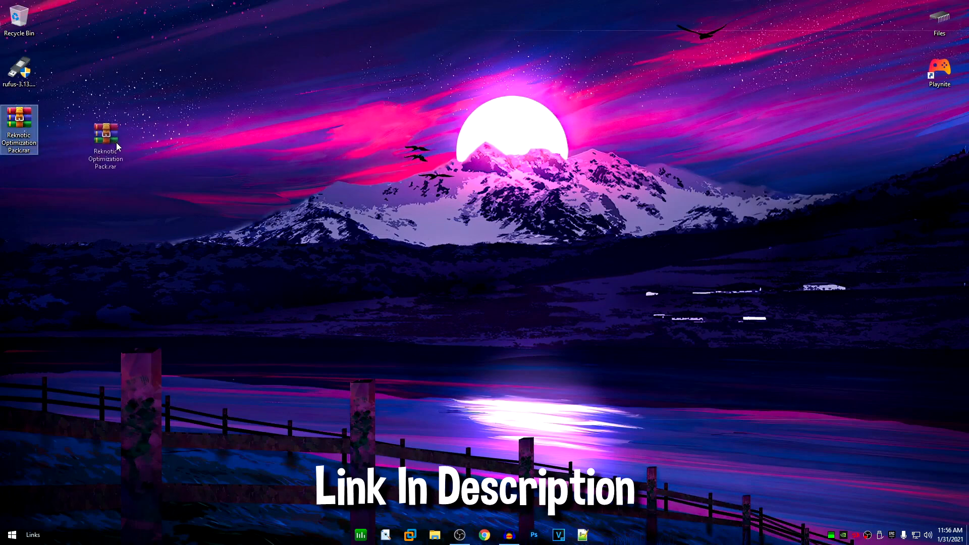
{"action": "left_click_drag", "start_coordinate": [105, 143], "coordinate": [249, 123]}
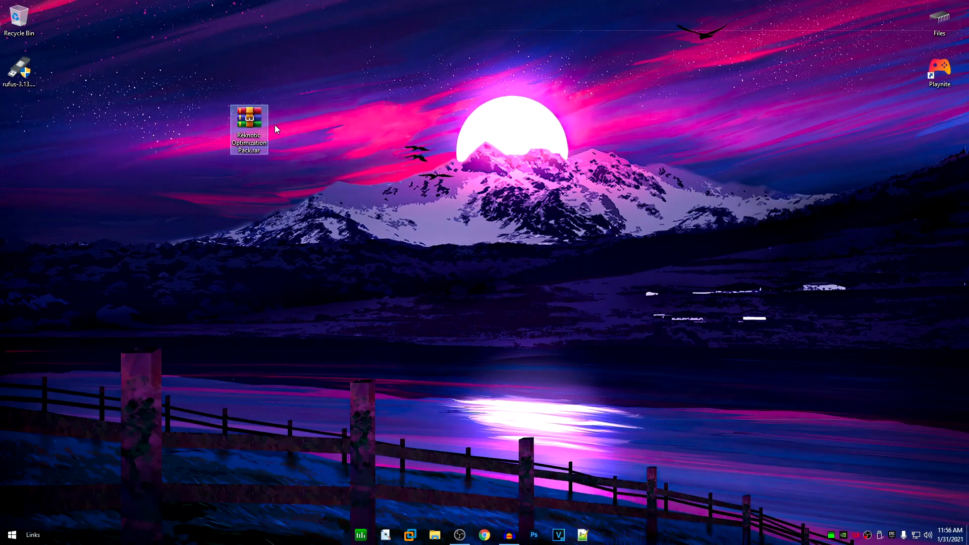
{"action": "mouse_move", "coordinate": [255, 123]}
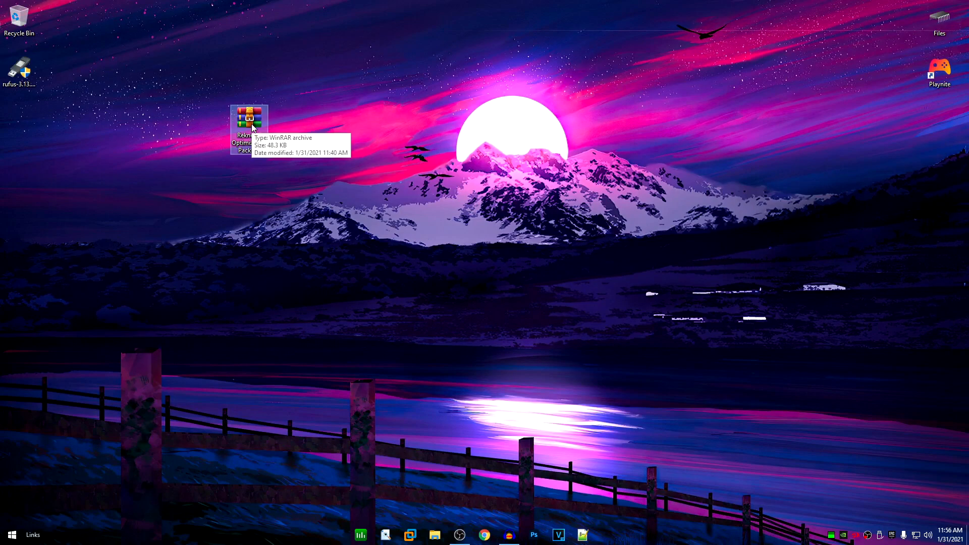
{"action": "mouse_move", "coordinate": [263, 155]}
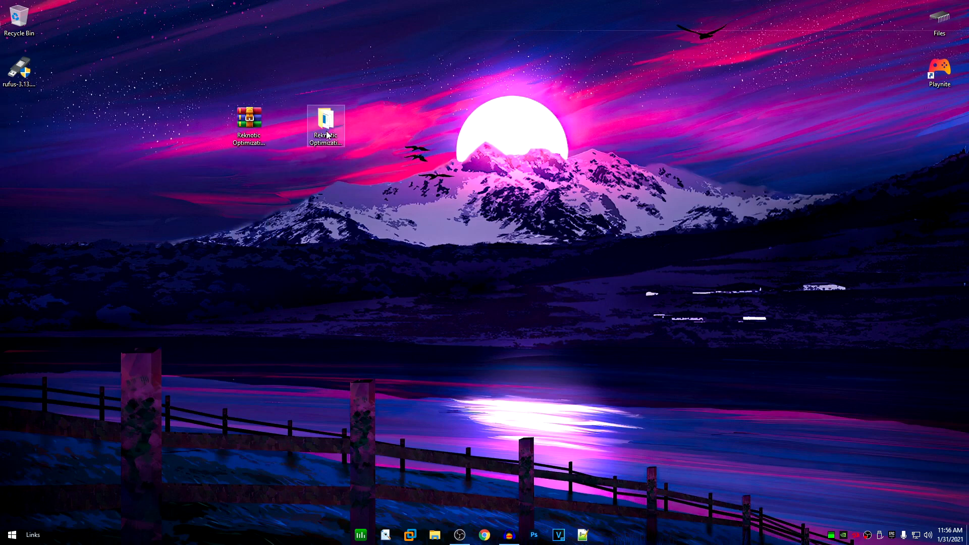
{"action": "double_click", "coordinate": [325, 120]}
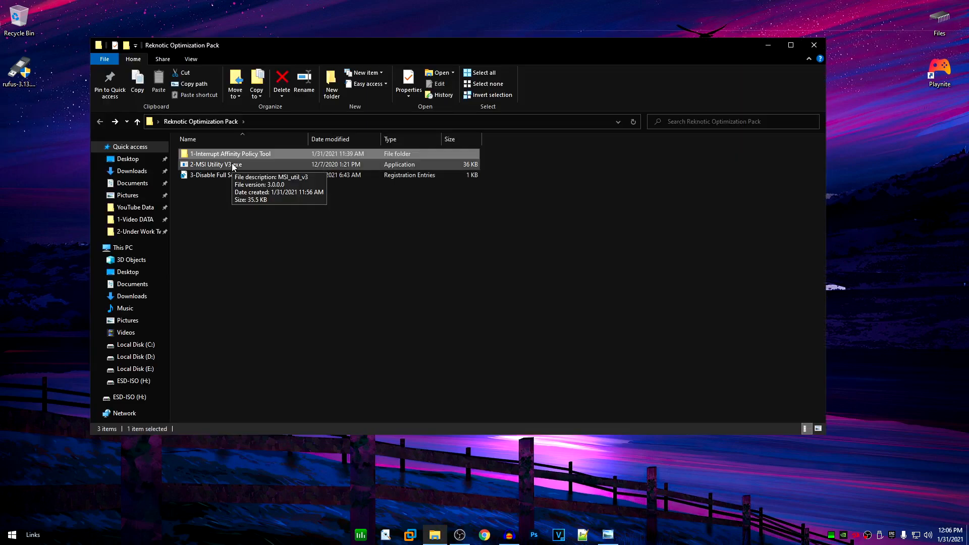
{"action": "double_click", "coordinate": [212, 163]}
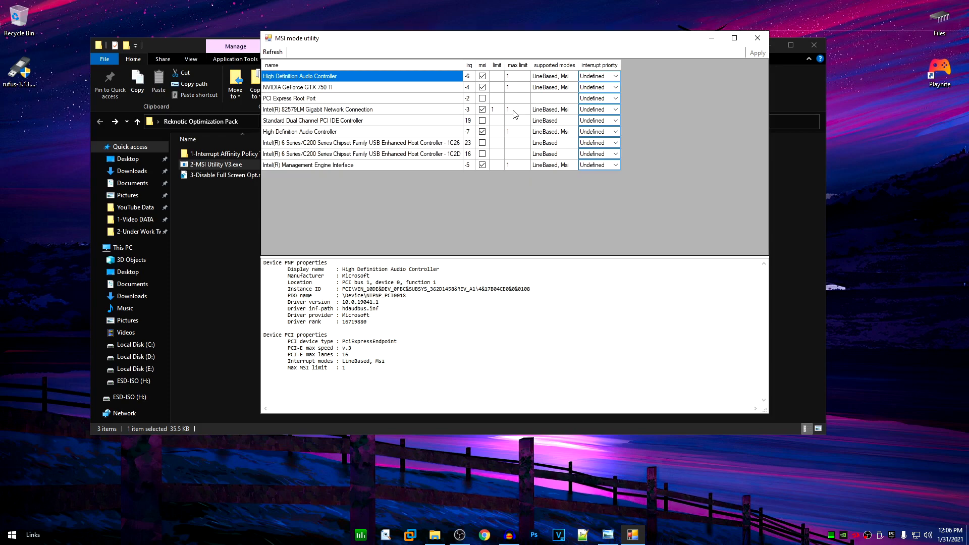
{"action": "mouse_move", "coordinate": [455, 123]}
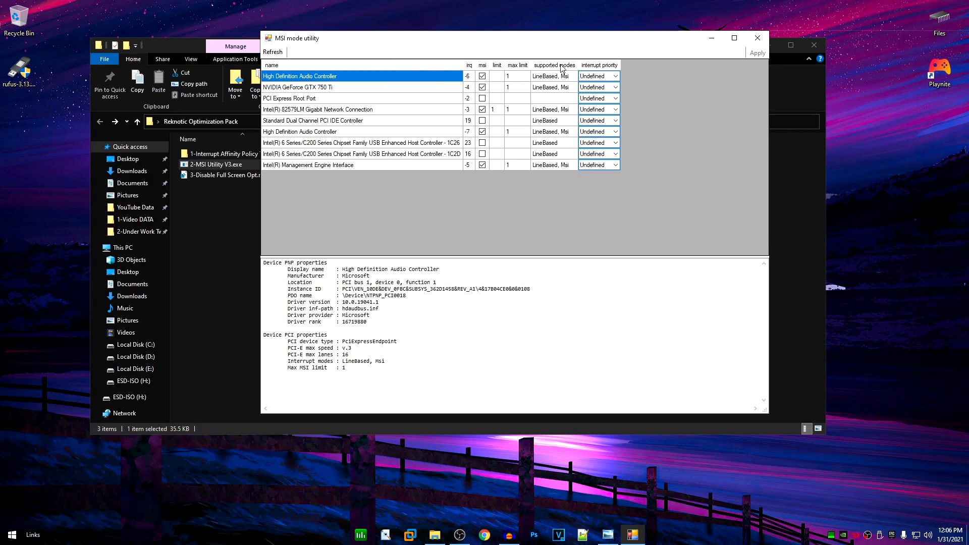
{"action": "mouse_move", "coordinate": [564, 81]}
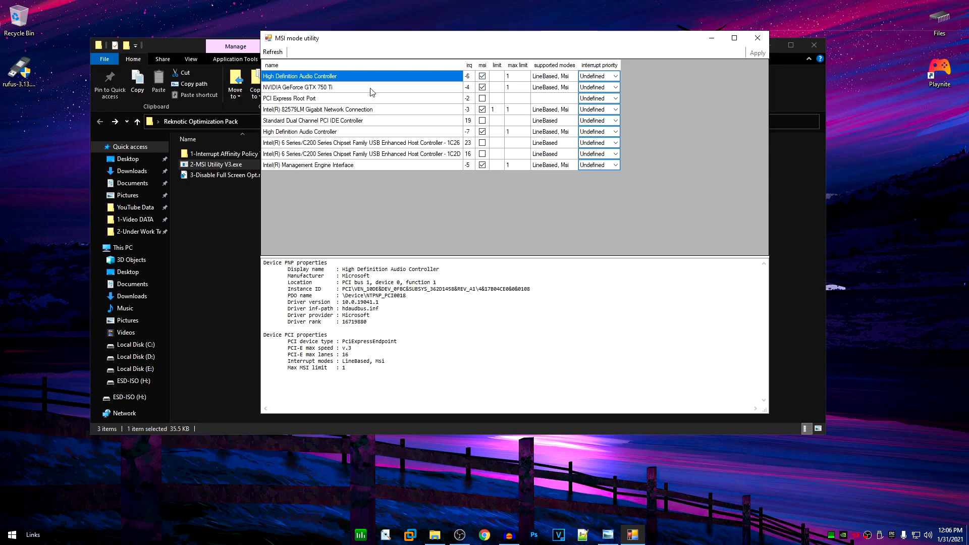
- Select the NVIDIA GeForce GTX 750 Ti row to view its MSI checkbox and interrupt priority
{"action": "left_click", "coordinate": [297, 86]}
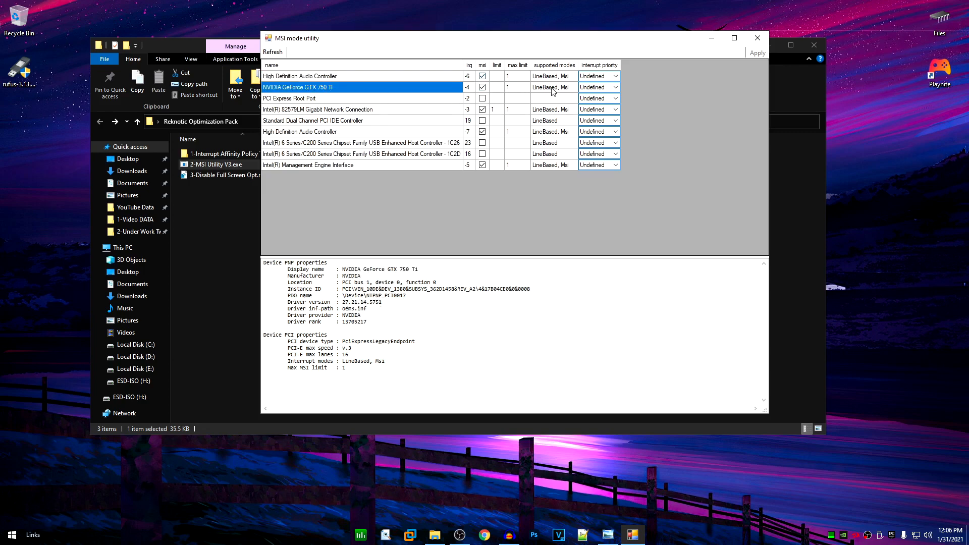
{"action": "mouse_move", "coordinate": [425, 131]}
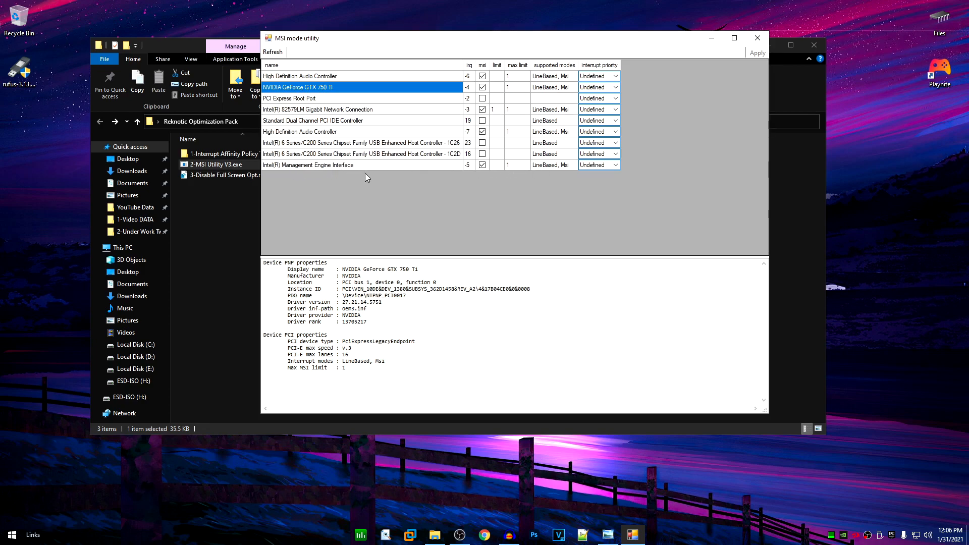
{"action": "mouse_move", "coordinate": [529, 125]}
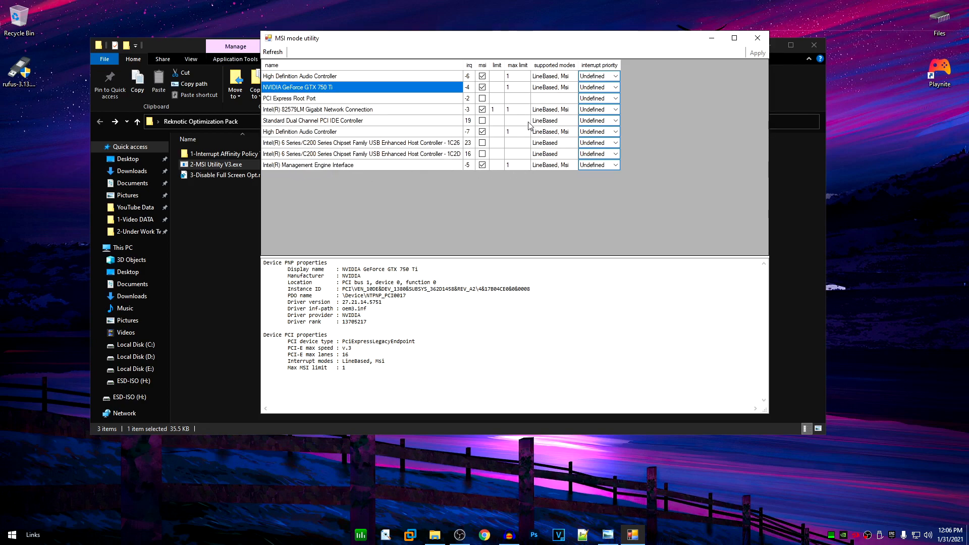
{"action": "left_click", "coordinate": [482, 109]}
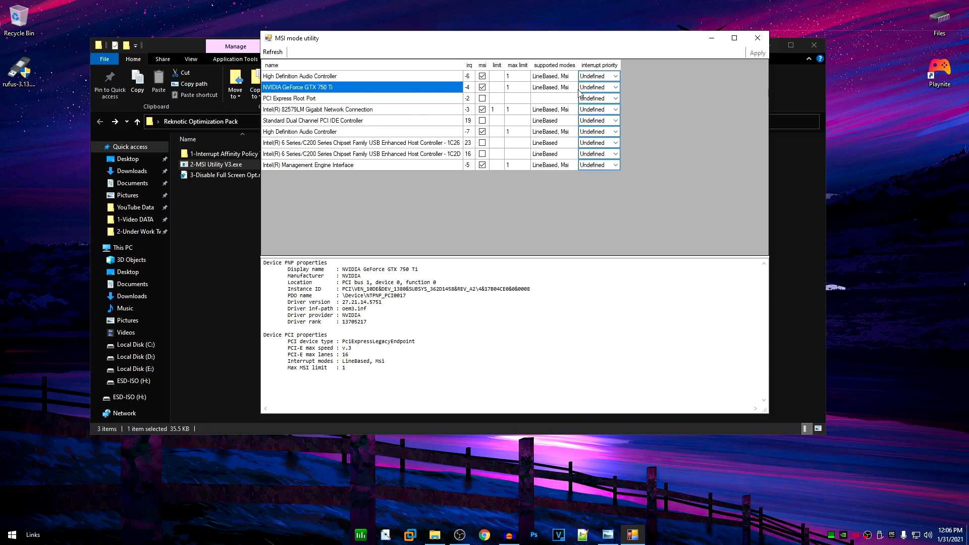
{"action": "mouse_move", "coordinate": [597, 79]}
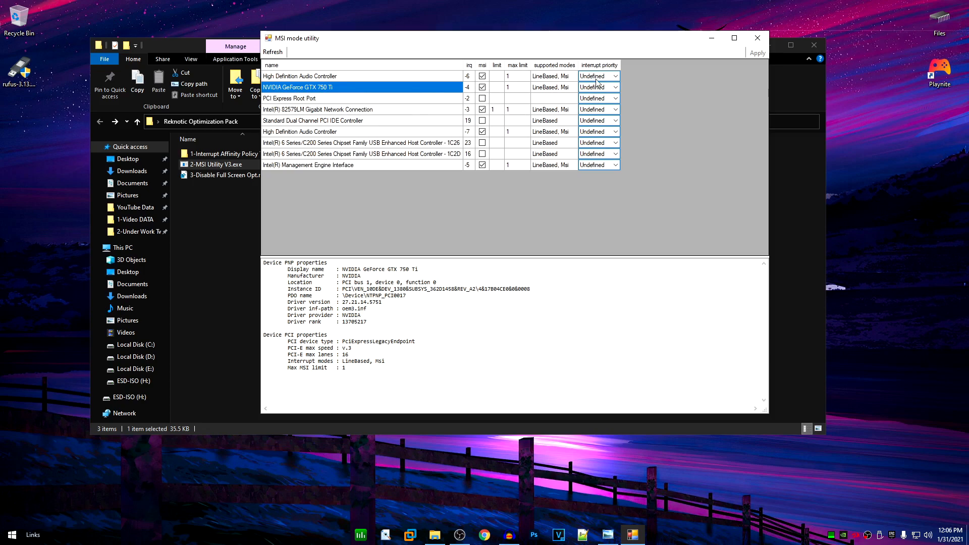
{"action": "mouse_move", "coordinate": [656, 131]}
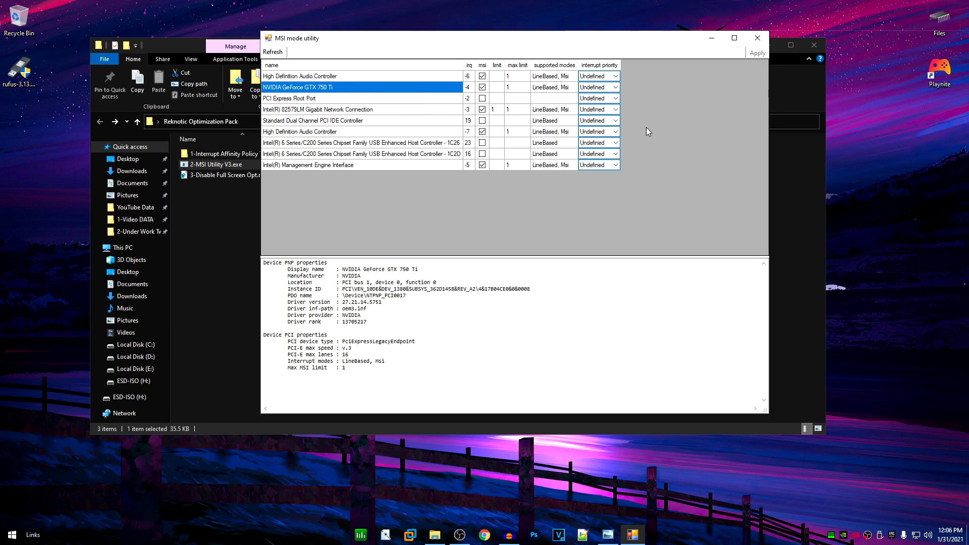
{"action": "mouse_move", "coordinate": [634, 126]}
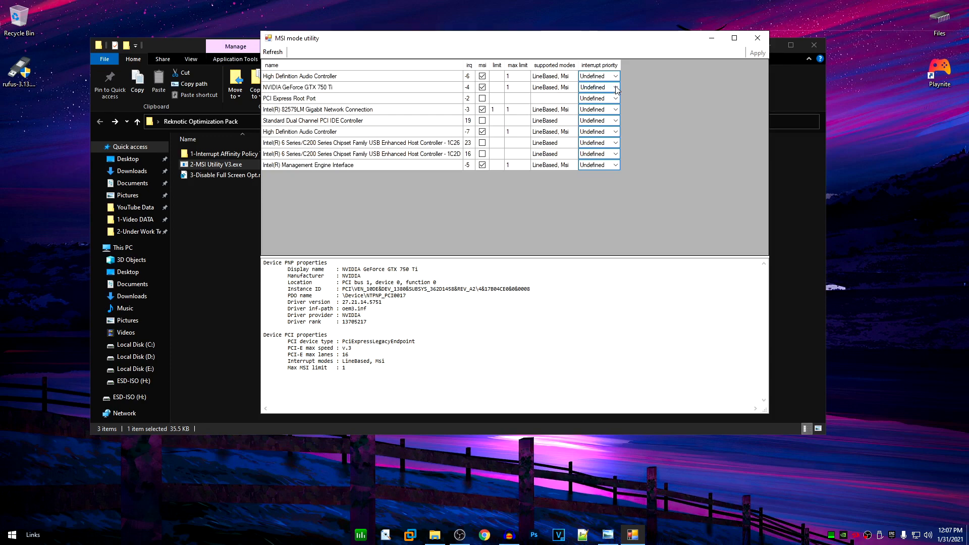
{"action": "mouse_move", "coordinate": [610, 92]}
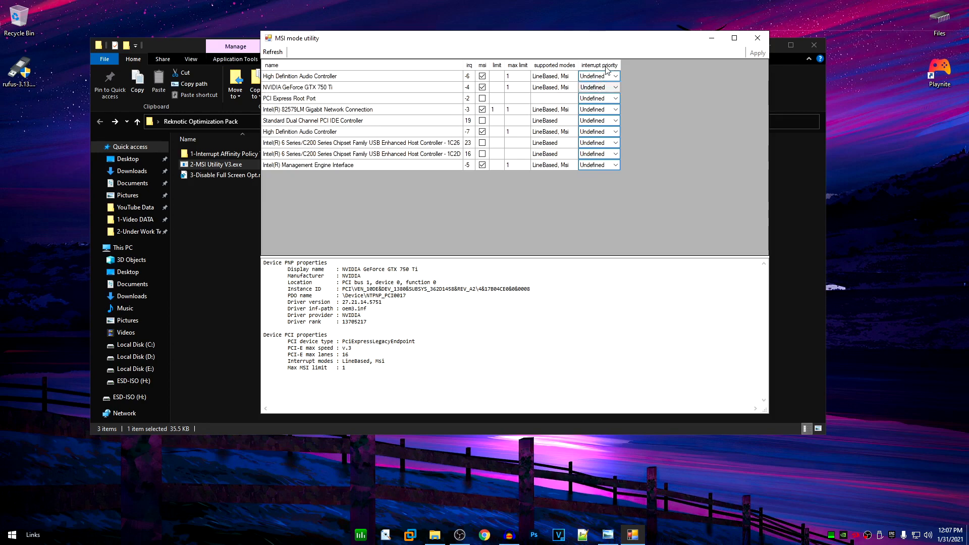
{"action": "mouse_move", "coordinate": [418, 90]}
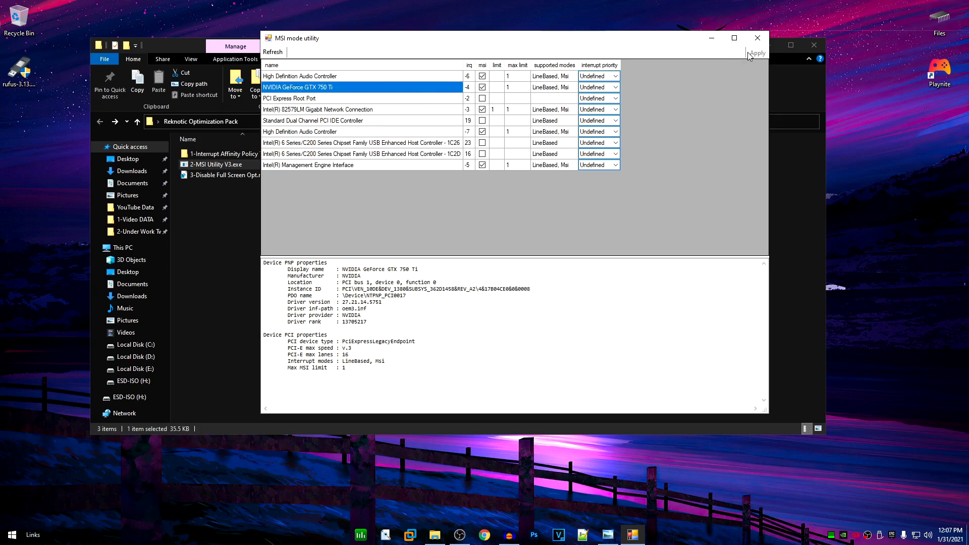
{"action": "mouse_move", "coordinate": [757, 39]}
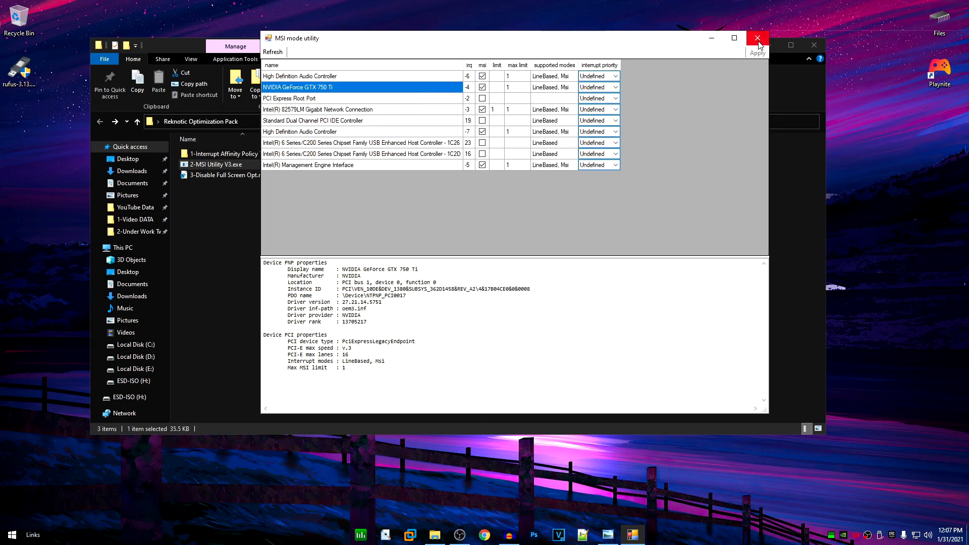
- Close the MSI utility and merge 3-Disable Full Screen Opt.reg, confirming the Registry Editor warning
{"action": "left_click", "coordinate": [757, 39]}
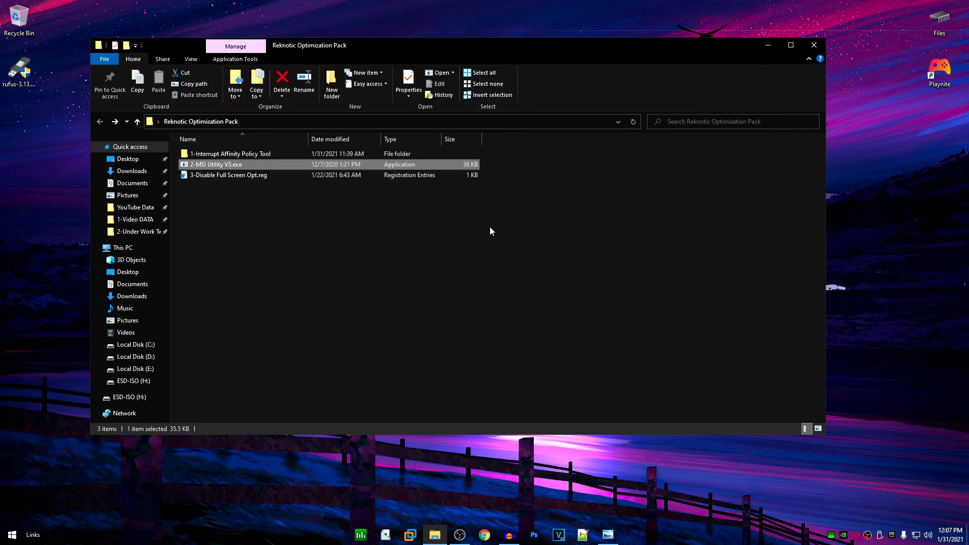
{"action": "mouse_move", "coordinate": [334, 221]}
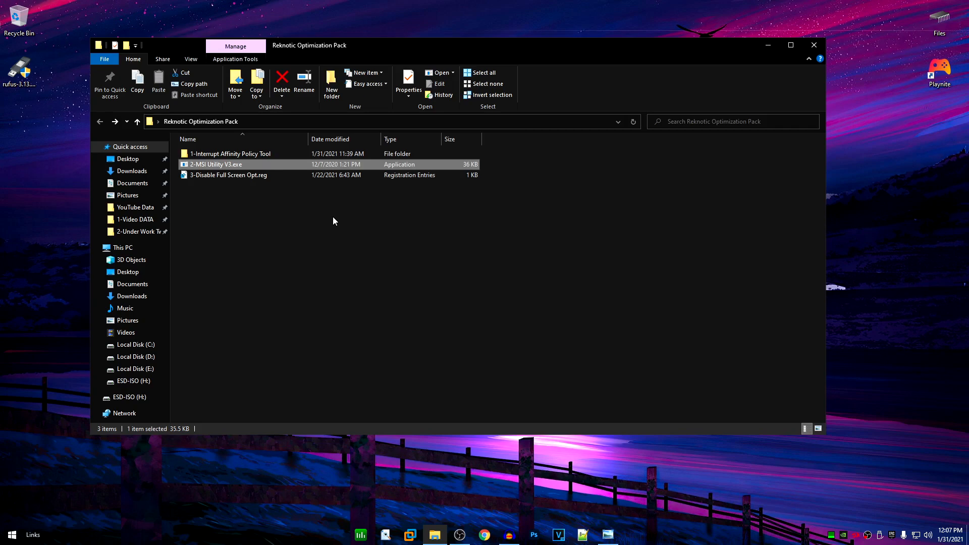
{"action": "mouse_move", "coordinate": [295, 220]}
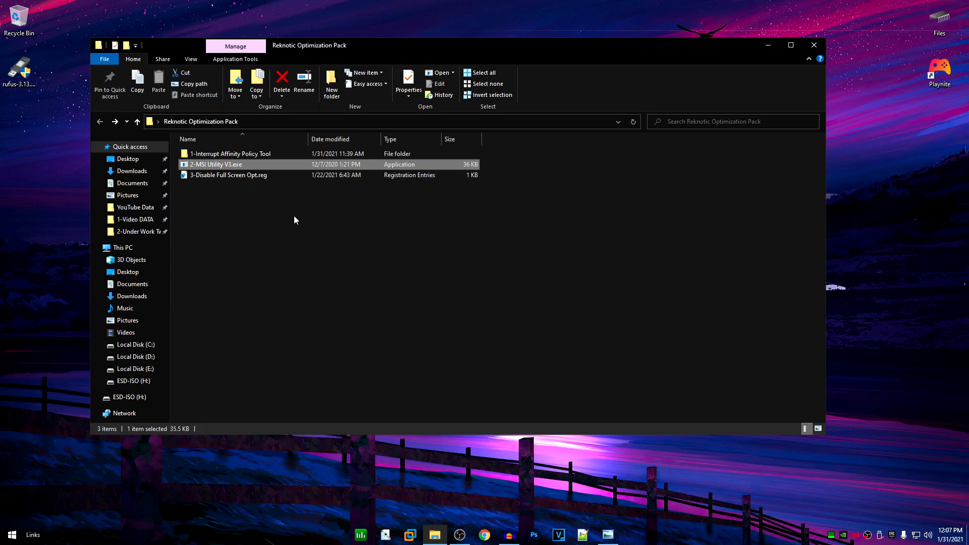
{"action": "right_click", "coordinate": [228, 175]}
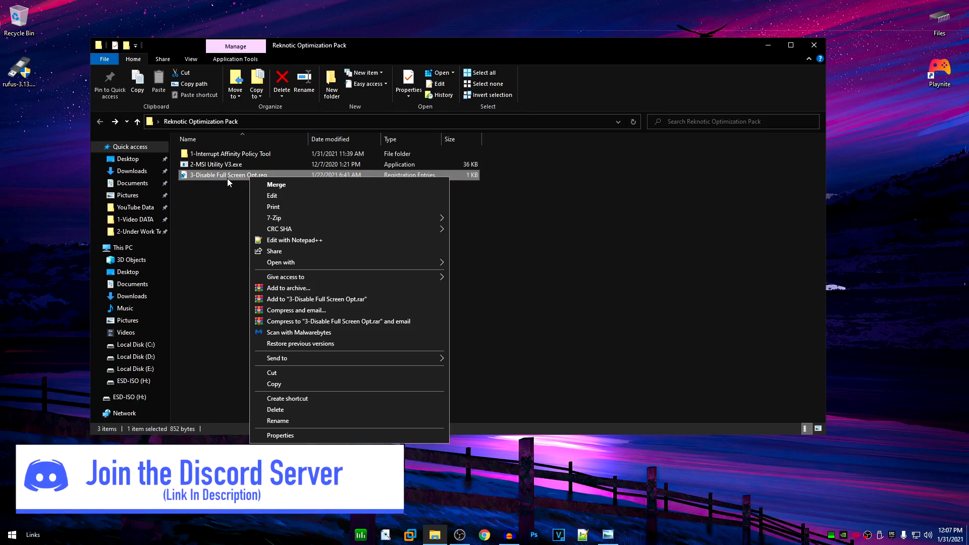
{"action": "left_click", "coordinate": [295, 228]}
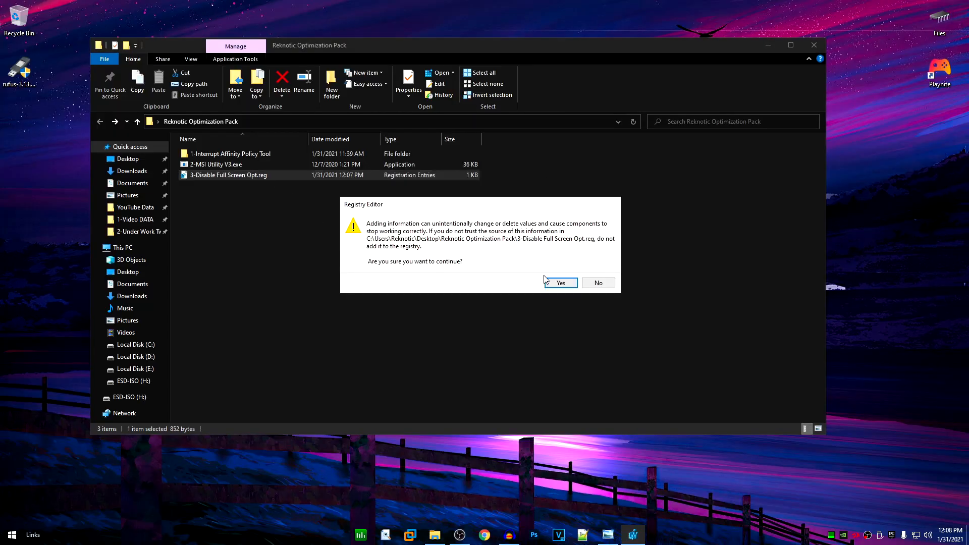
{"action": "left_click", "coordinate": [561, 282]}
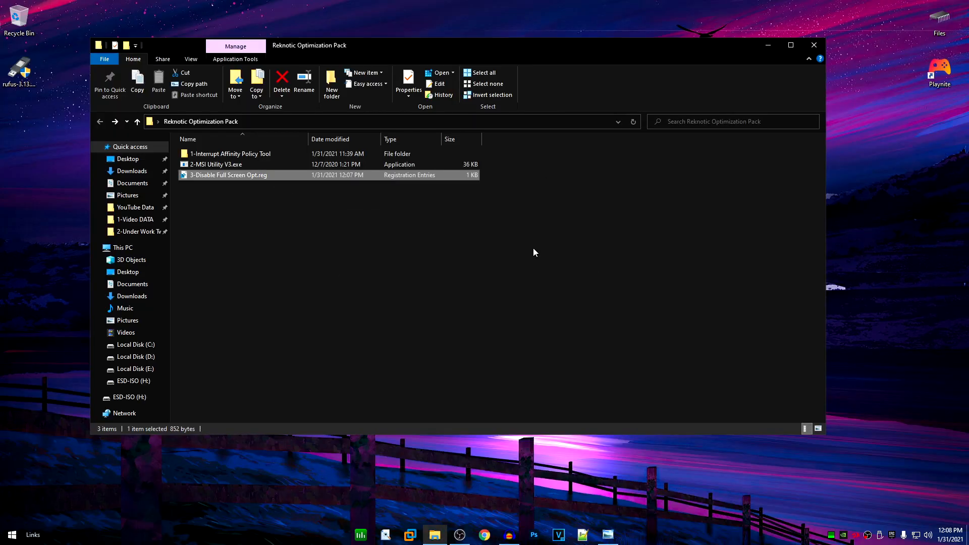
{"action": "mouse_move", "coordinate": [395, 193]}
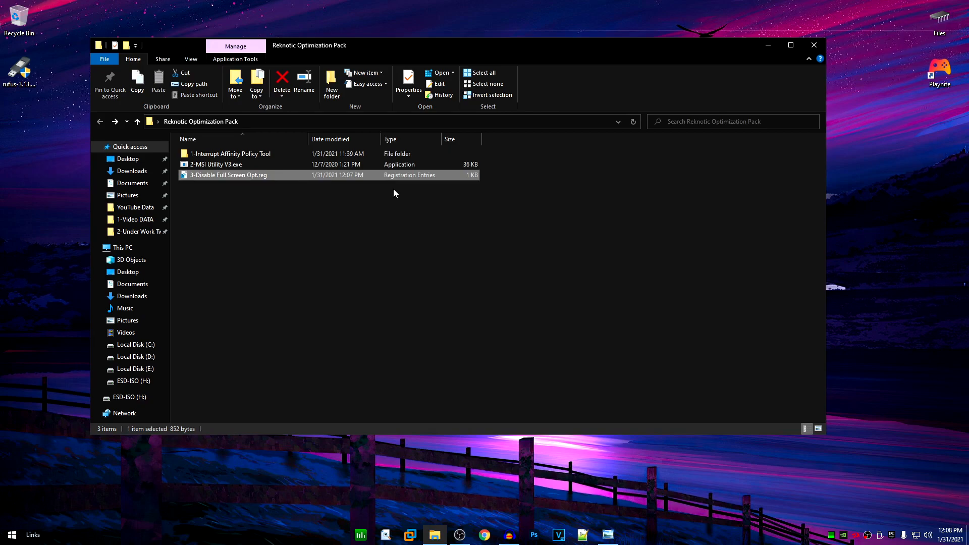
{"action": "mouse_move", "coordinate": [351, 235]}
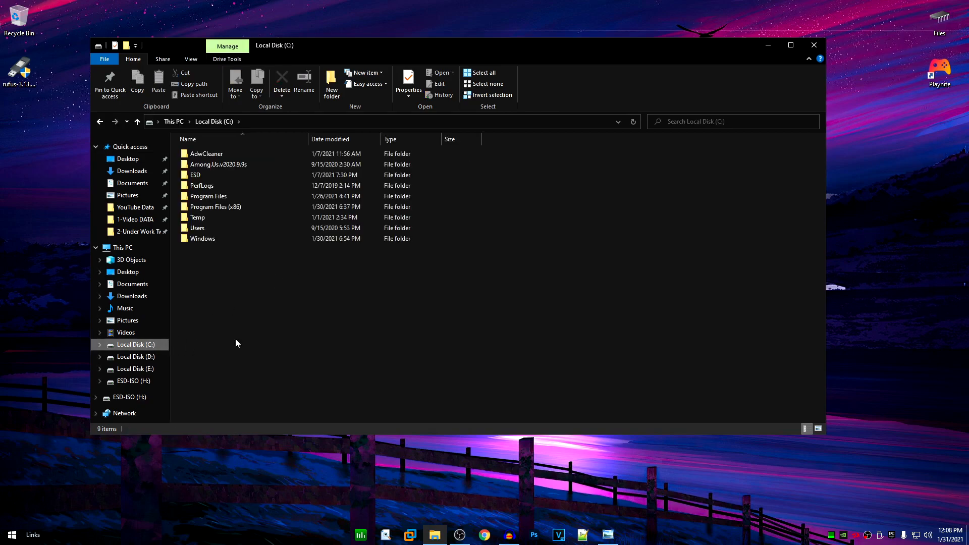
{"action": "mouse_move", "coordinate": [226, 261]}
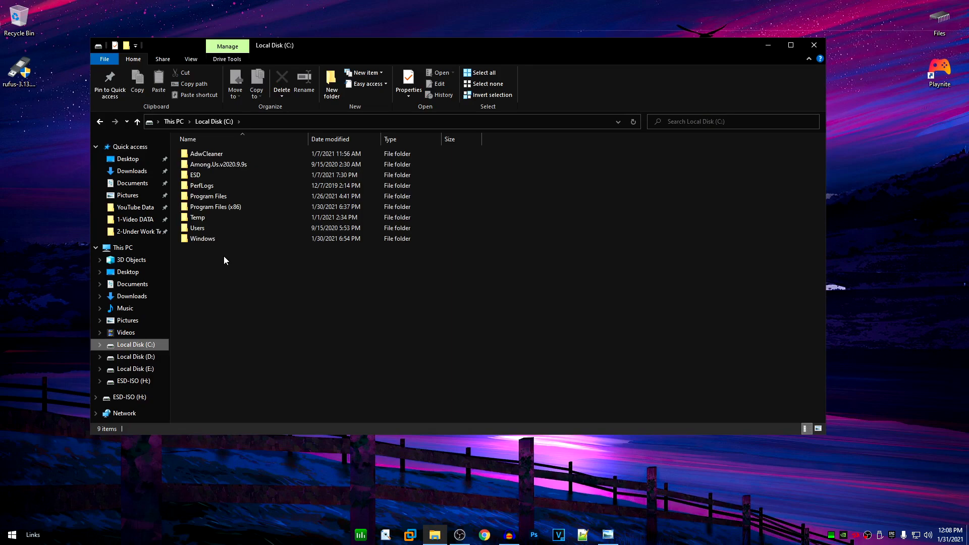
- Reach Fortnite's Binaries\Win64 folder and select FortniteClient-Win64-Shipping.exe
{"action": "double_click", "coordinate": [208, 196]}
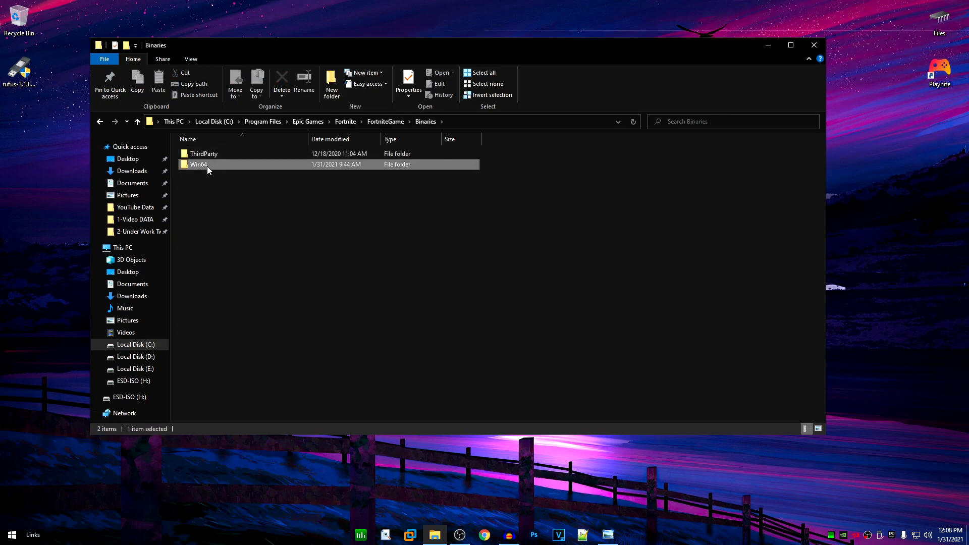
{"action": "double_click", "coordinate": [198, 164]}
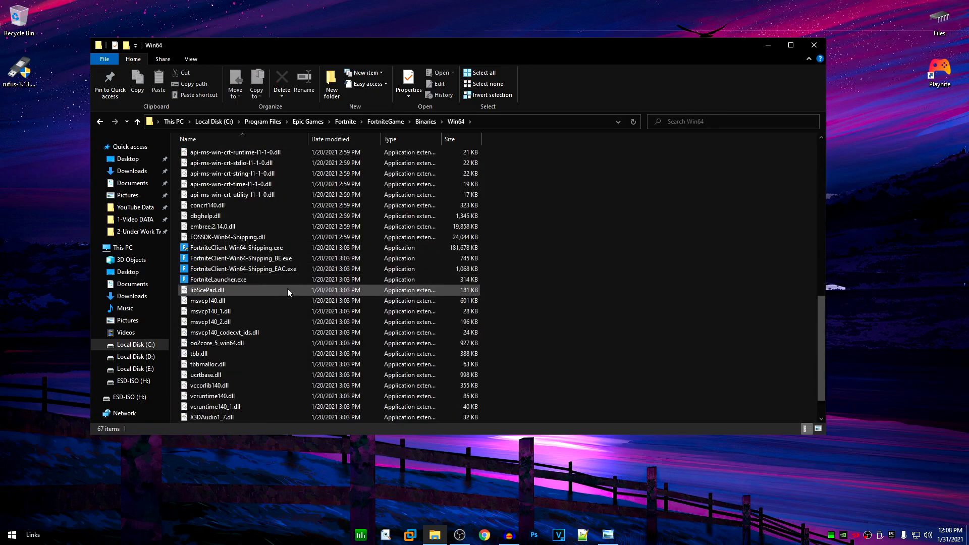
{"action": "left_click", "coordinate": [236, 248]}
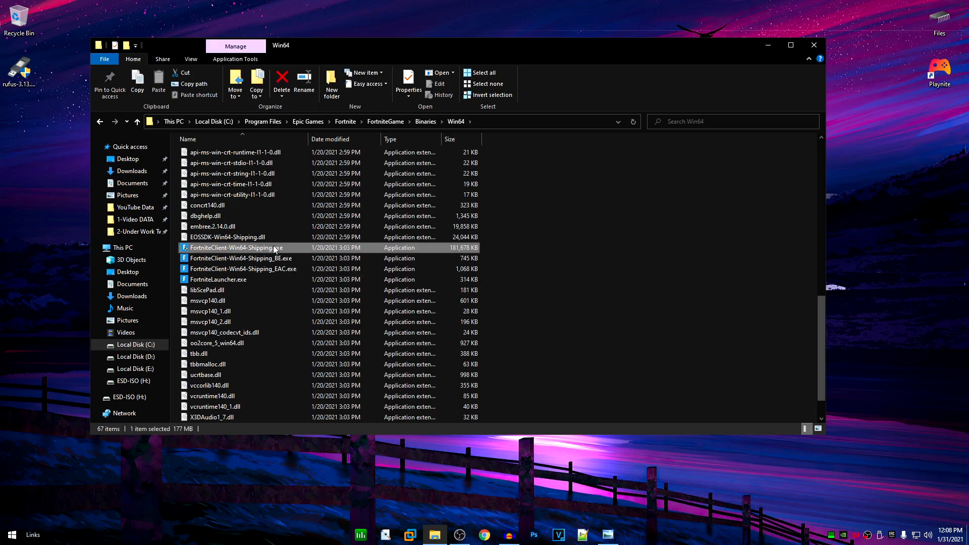
{"action": "mouse_move", "coordinate": [315, 253]}
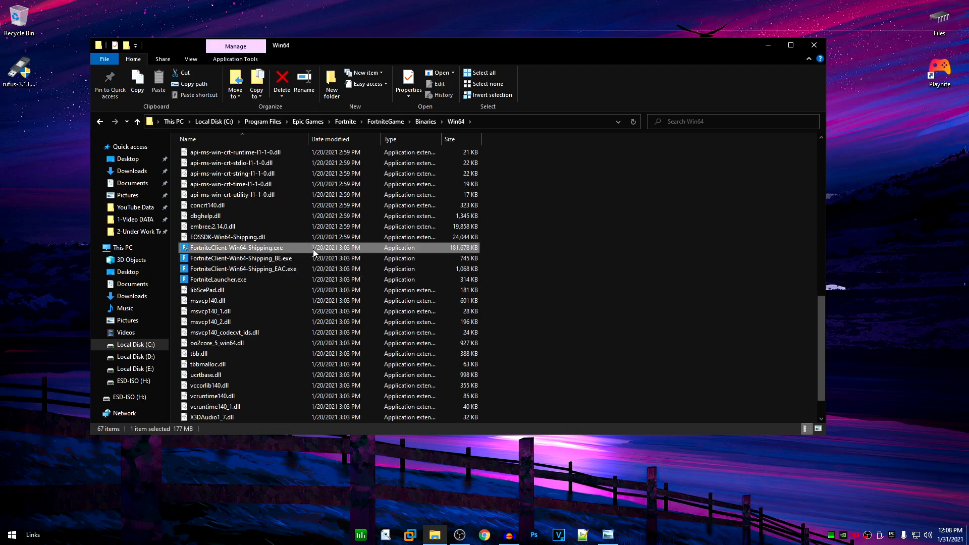
- In the exe's Compatibility settings, enable Disable fullscreen optimizations and Run as administrator, then confirm
{"action": "left_click", "coordinate": [407, 81]}
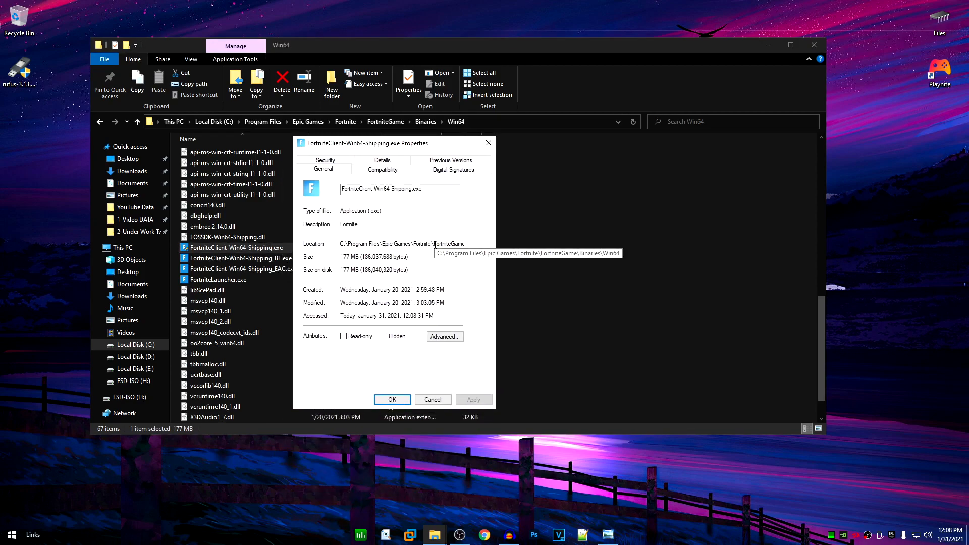
{"action": "mouse_move", "coordinate": [416, 223]}
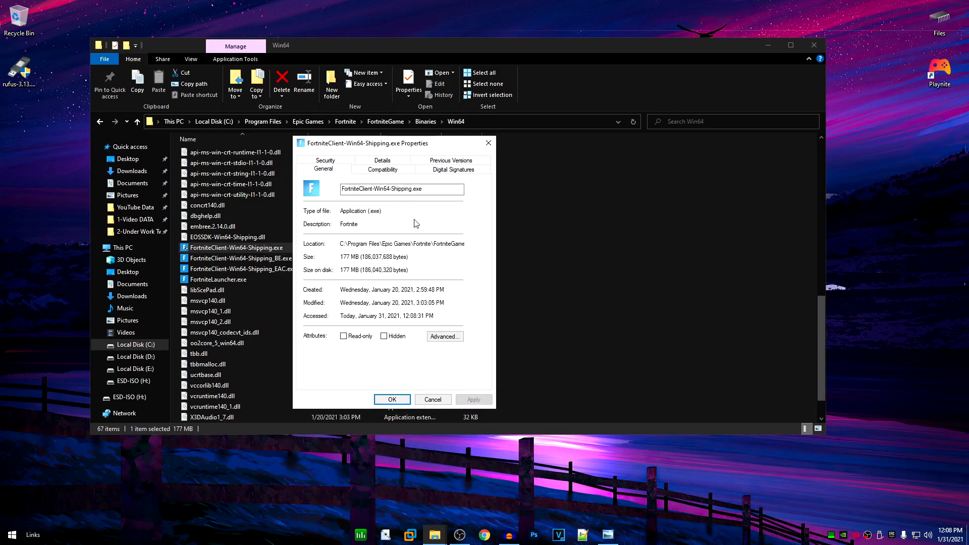
{"action": "left_click", "coordinate": [383, 169]}
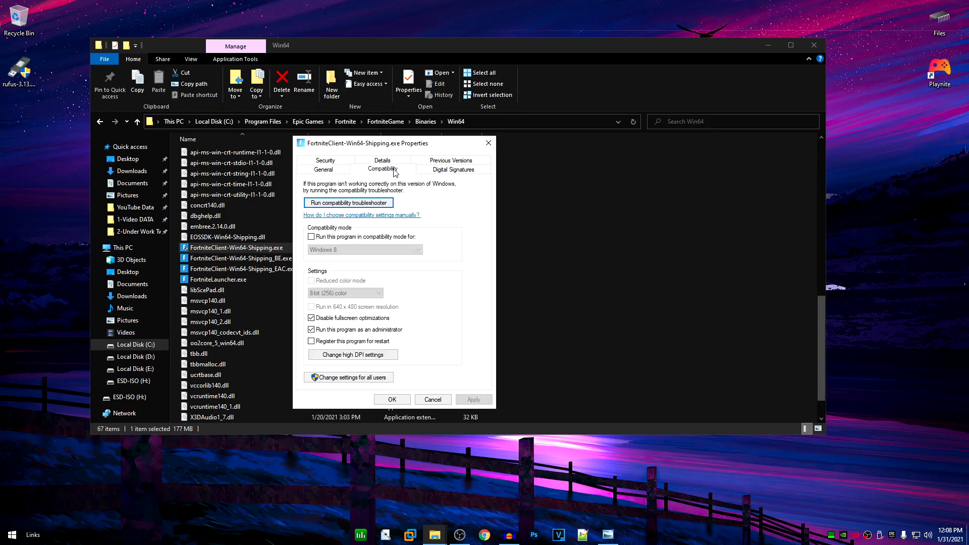
{"action": "left_click", "coordinate": [311, 318]}
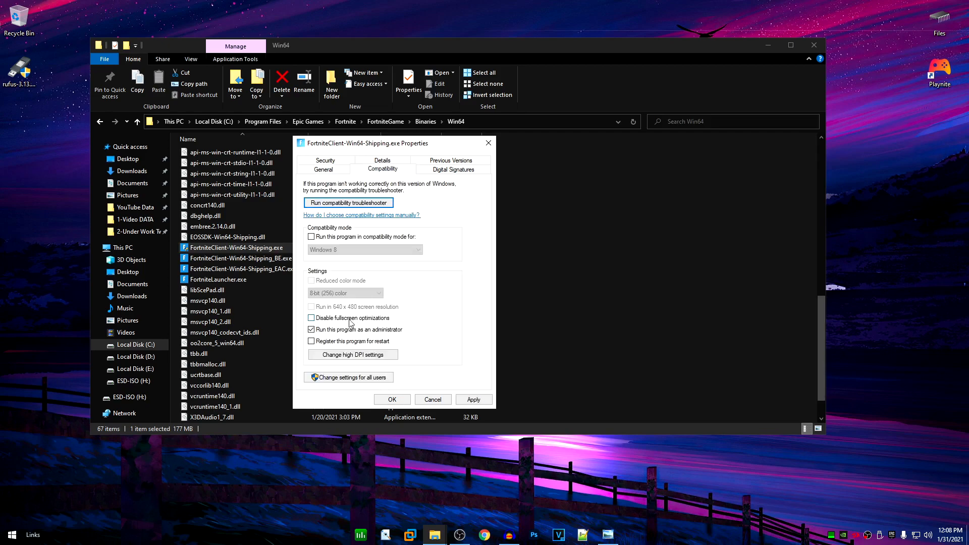
{"action": "left_click", "coordinate": [311, 318]}
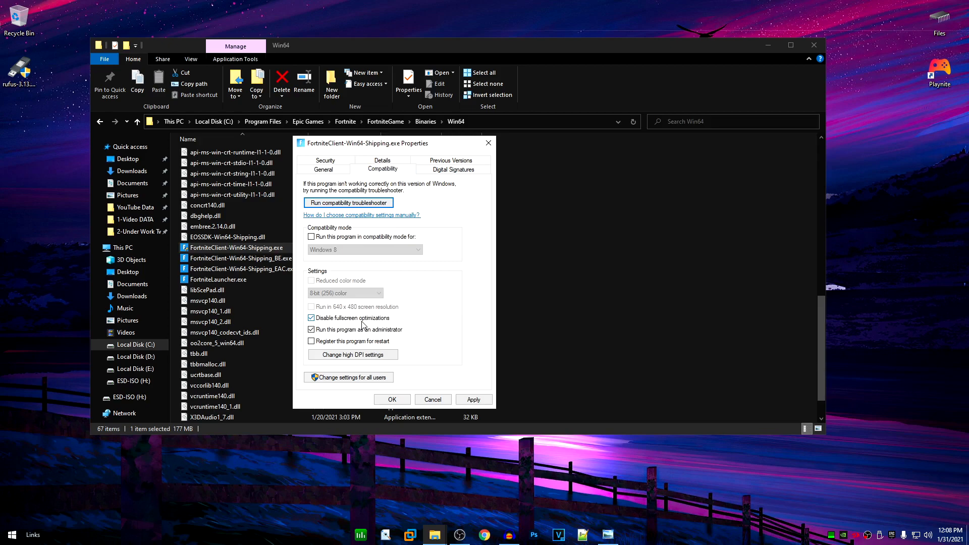
{"action": "left_click", "coordinate": [311, 329]}
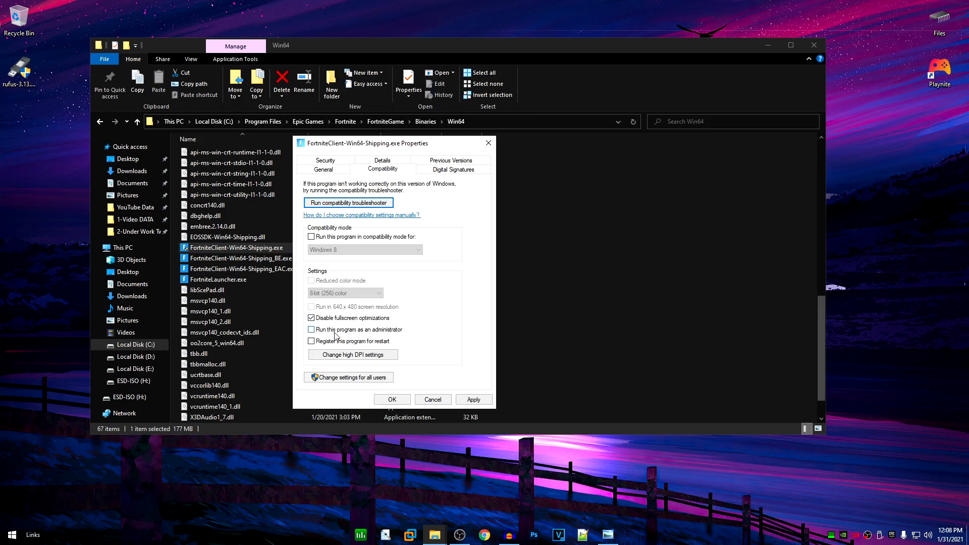
{"action": "left_click", "coordinate": [311, 329]}
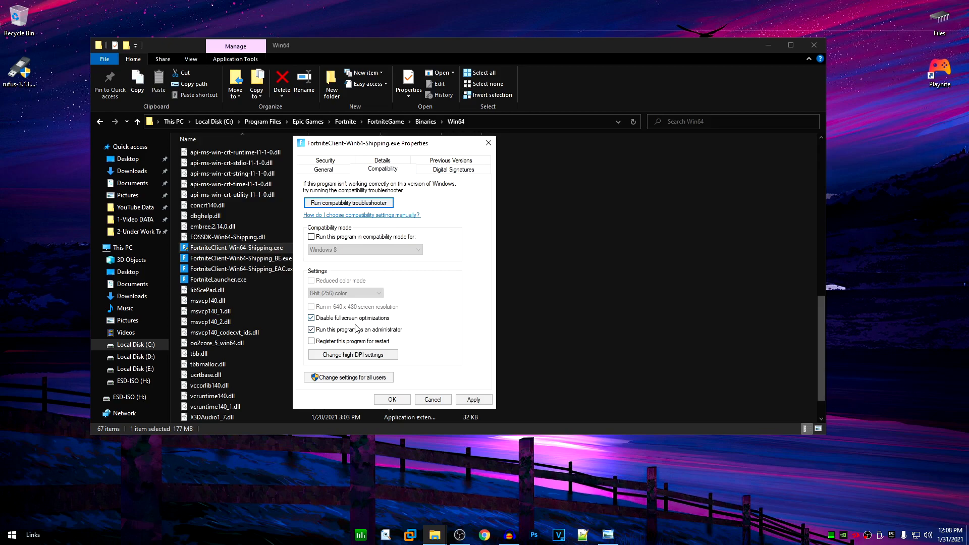
{"action": "left_click", "coordinate": [353, 354]}
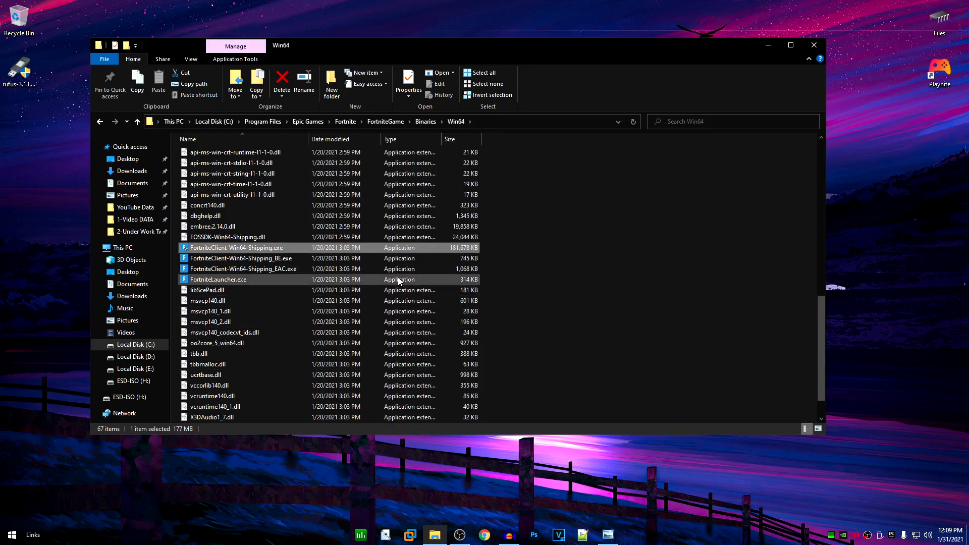
- Enter Reknotic as the Support a Creator code and accept it
{"action": "left_click", "coordinate": [813, 45]}
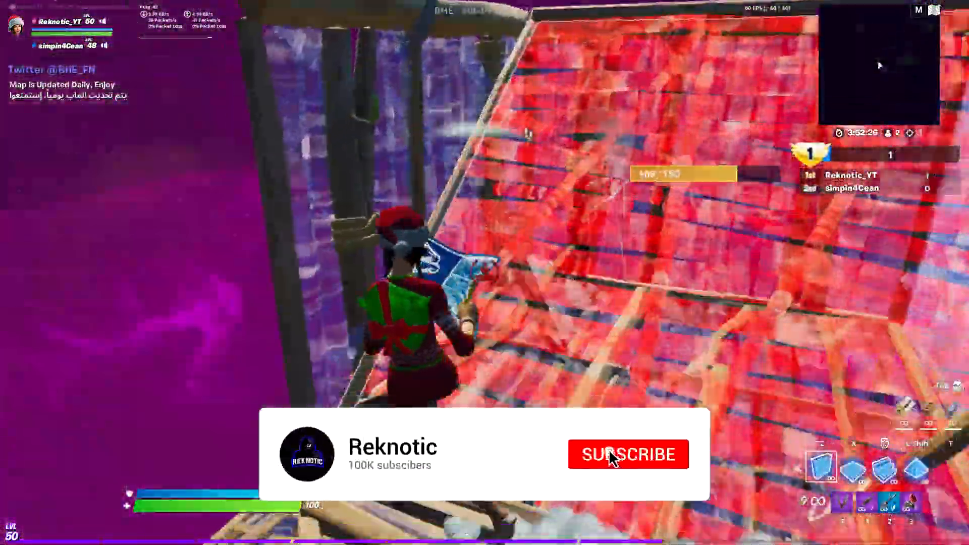
{"action": "left_click", "coordinate": [627, 454]}
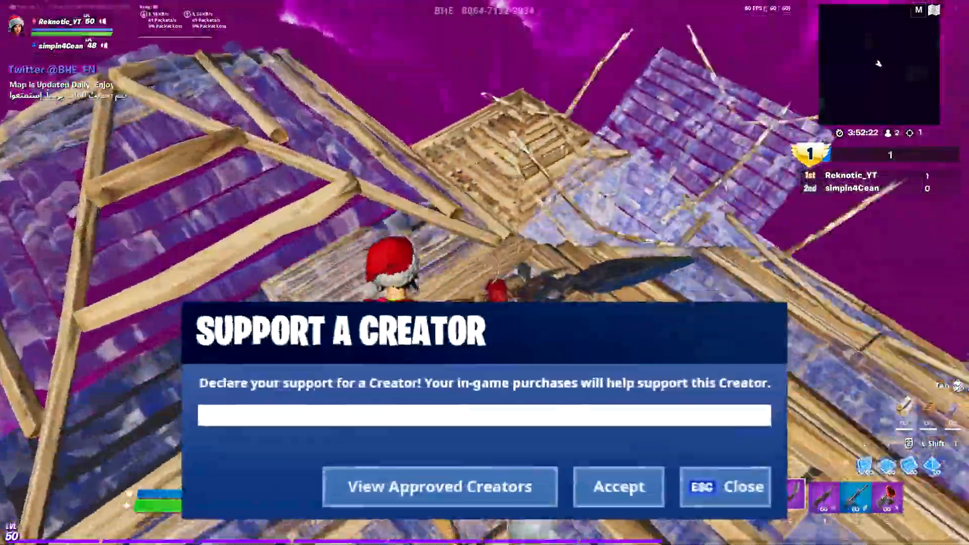
{"action": "type", "text": "Reknotic"}
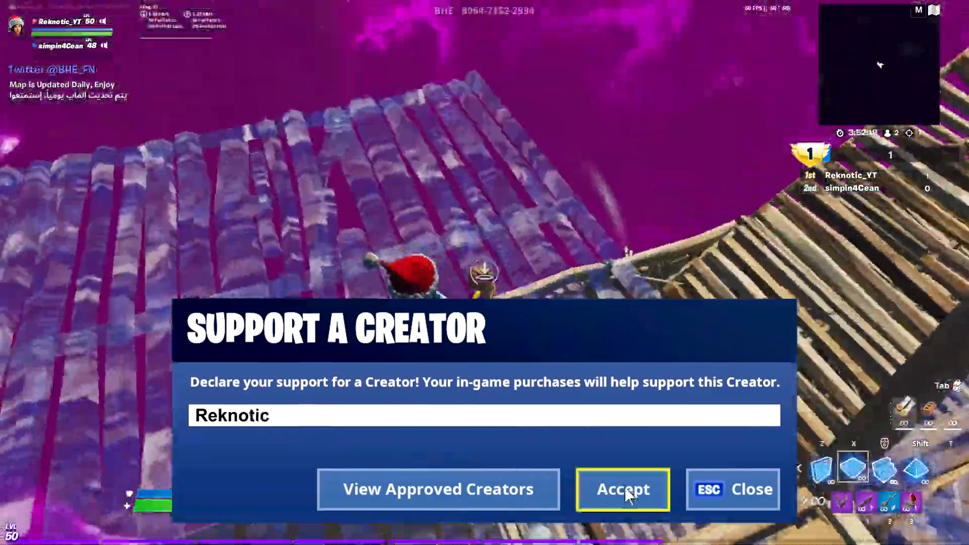
{"action": "left_click", "coordinate": [622, 489]}
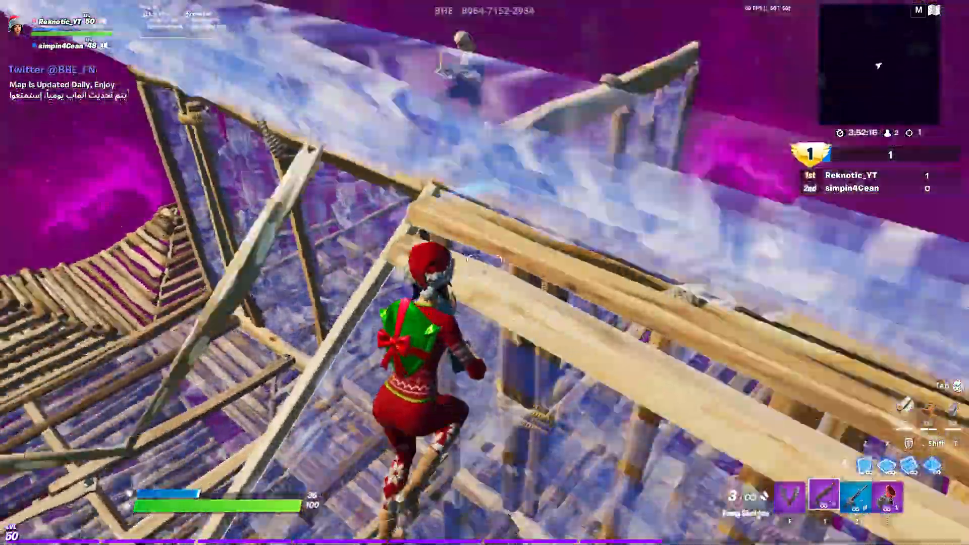